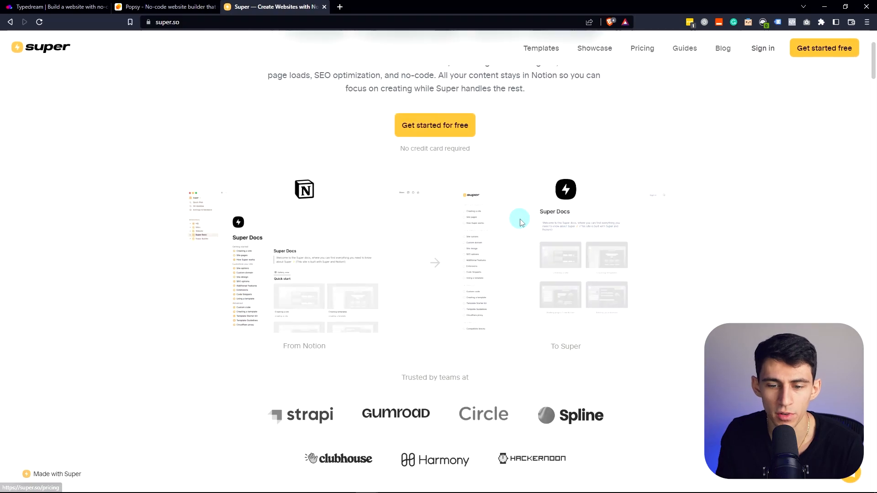
- Scroll through the super.so homepage to review its features and examples
scroll("down", 3)
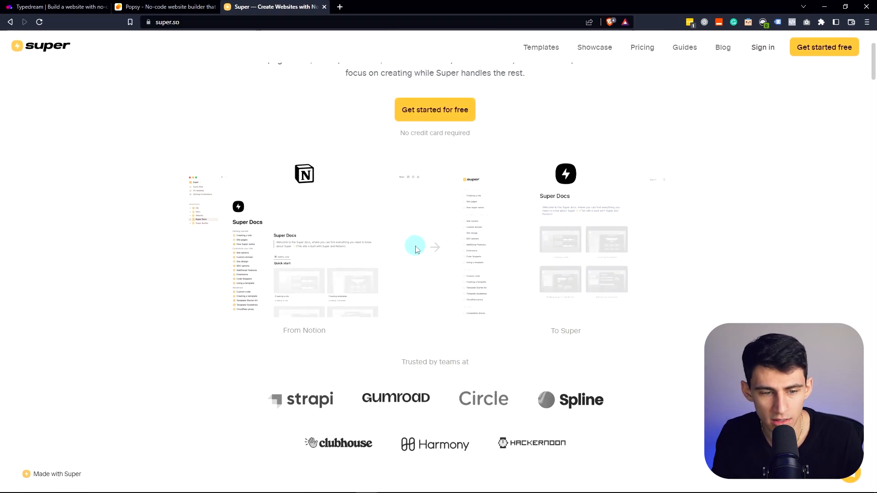
scroll("down", 3)
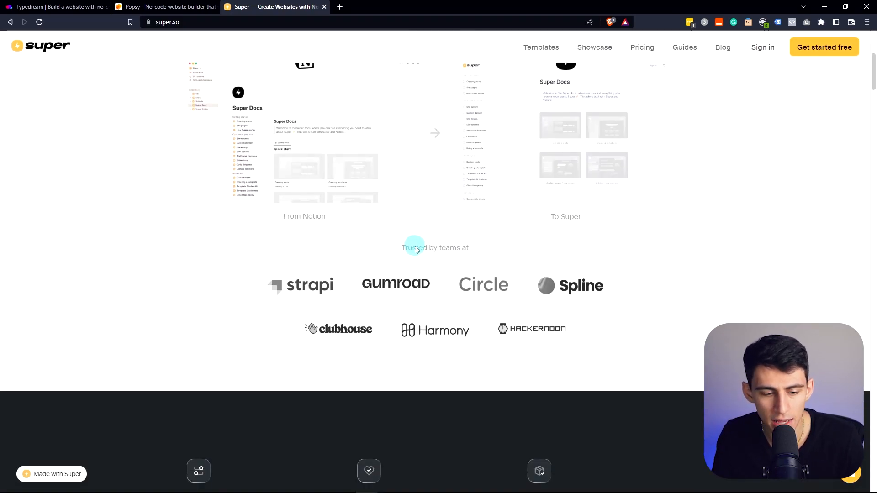
scroll("down", 3)
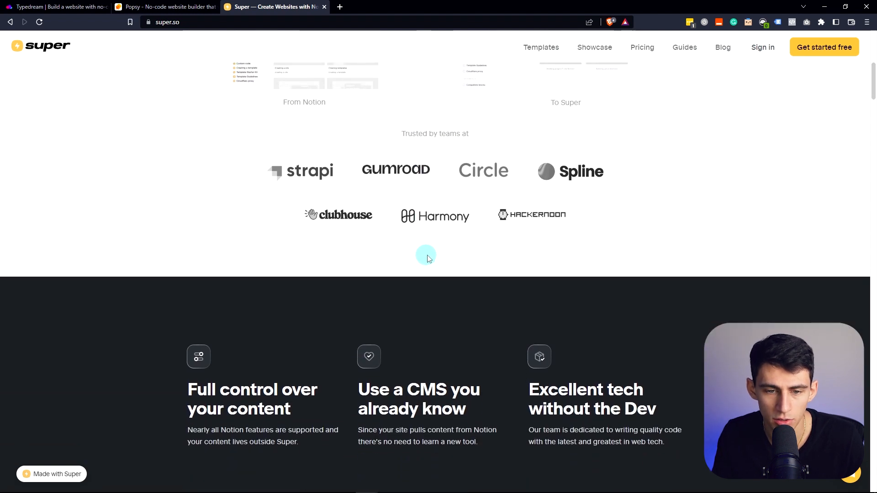
scroll("up", 3)
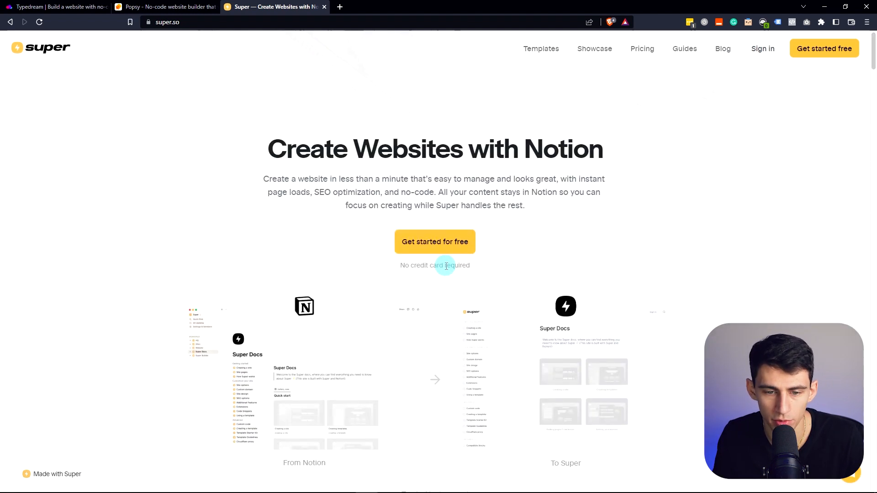
scroll("down", 3)
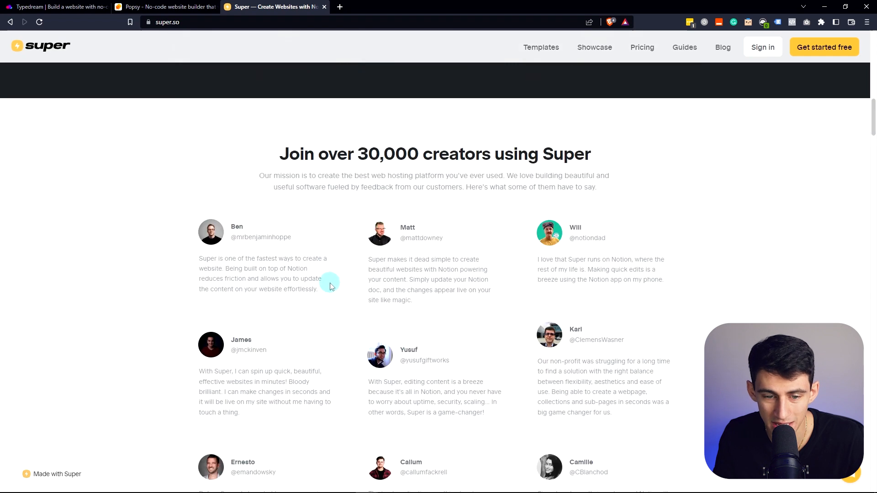
scroll("down", 3)
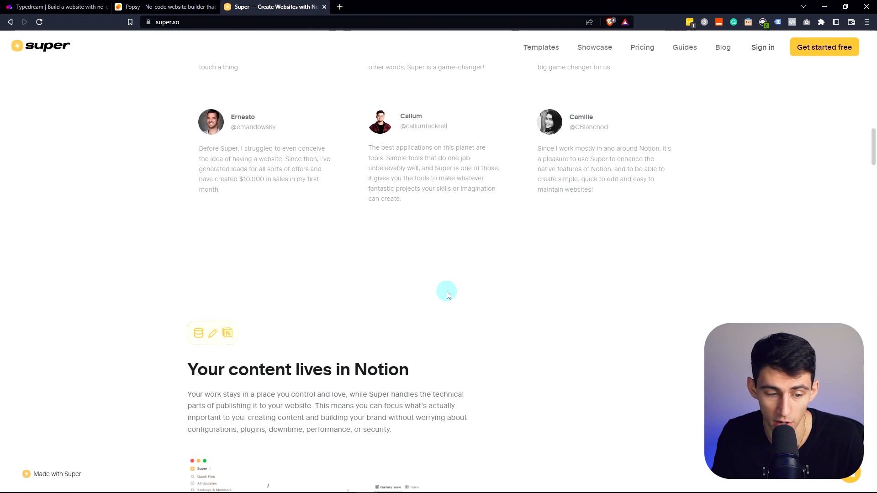
scroll("down", 3)
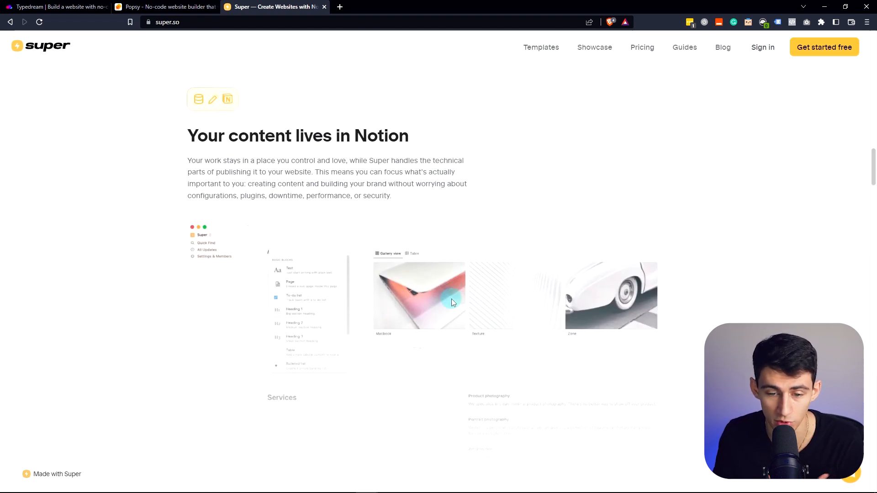
scroll("down", 3)
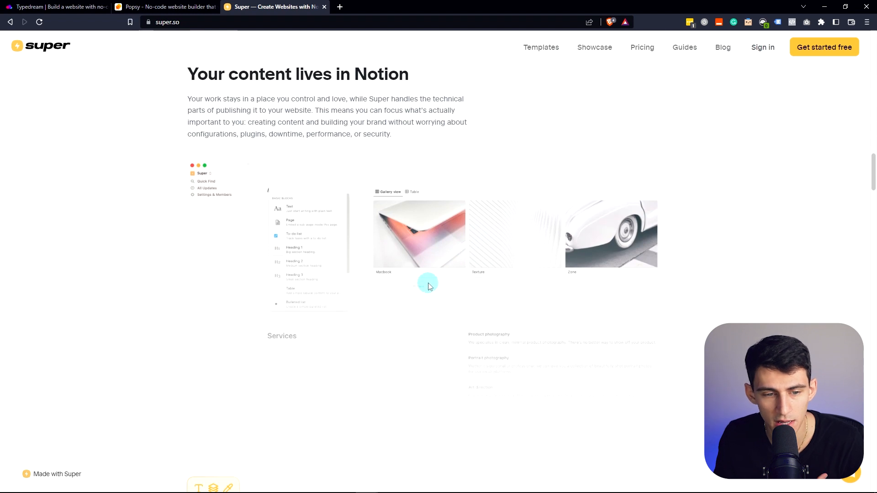
scroll("down", 3)
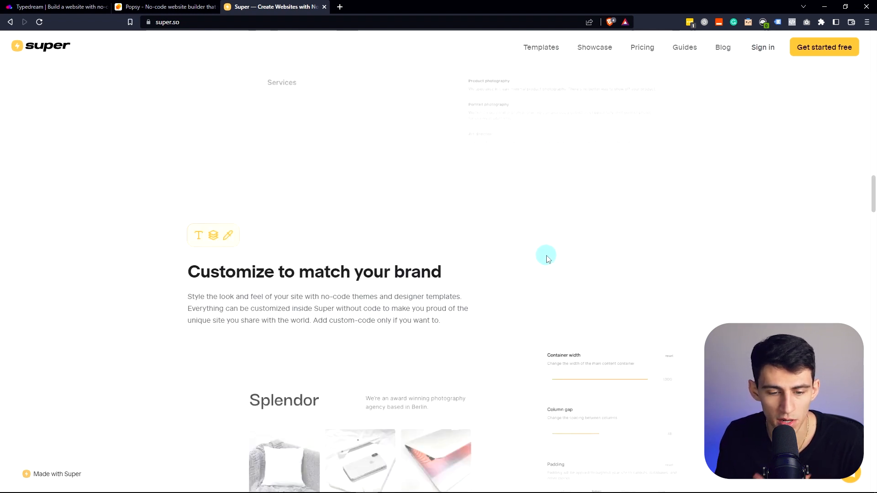
- Go to Super's Showcase gallery and open the showcased sites in new tabs
left_click(594, 49)
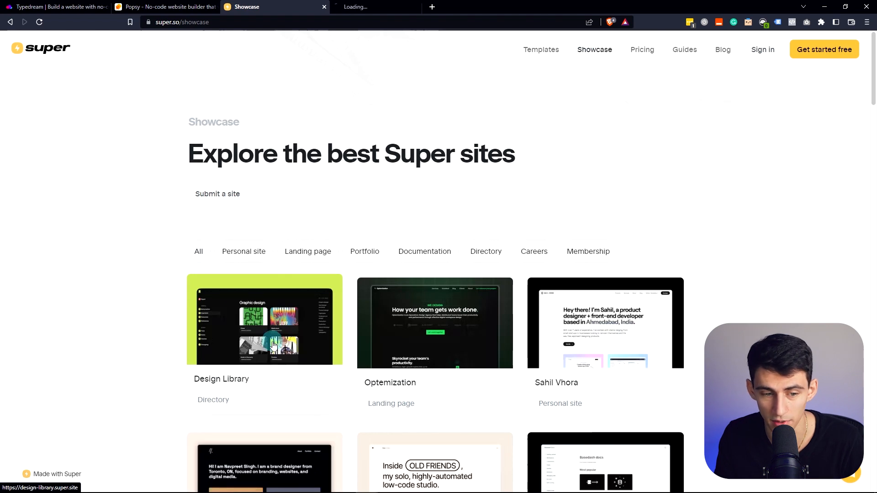
left_click(434, 322)
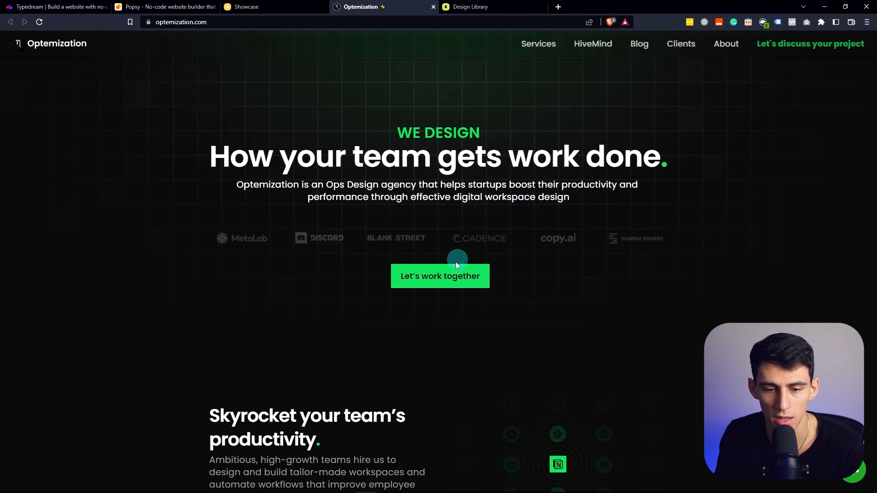
scroll("down", 3)
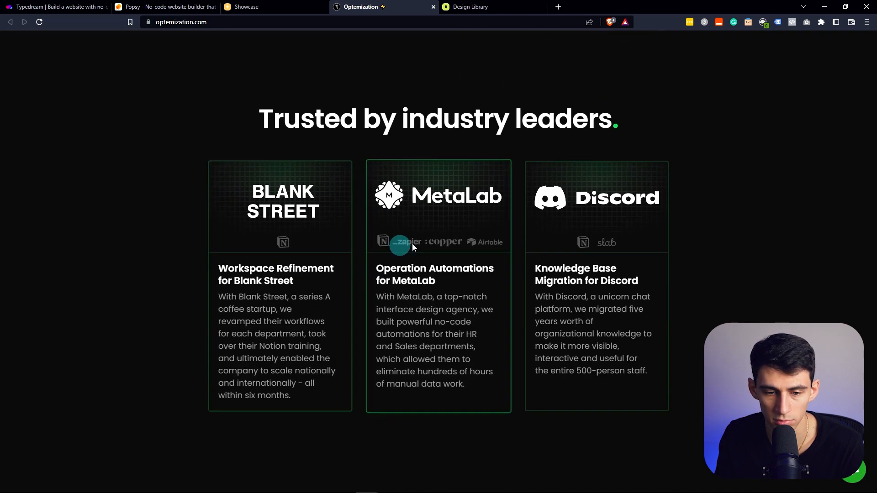
scroll("up", 3)
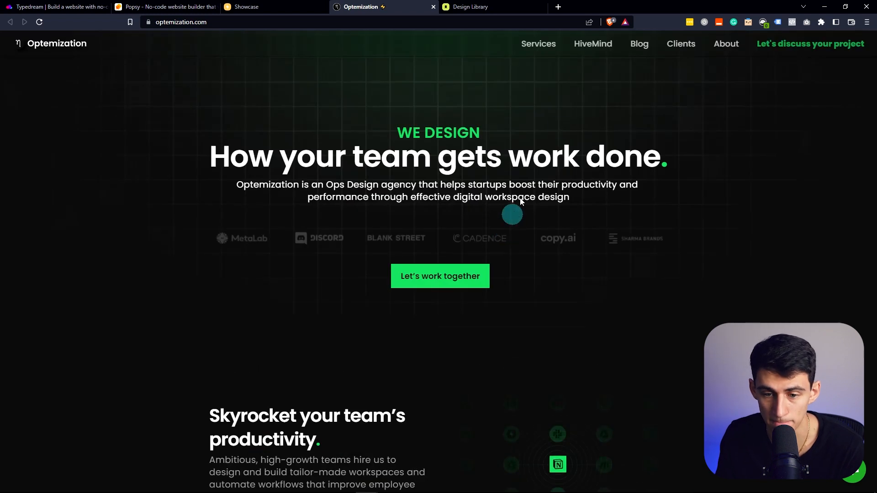
- Switch between the Optemization and Design Library tabs, scrolling the portfolio down to its services list
left_click(478, 6)
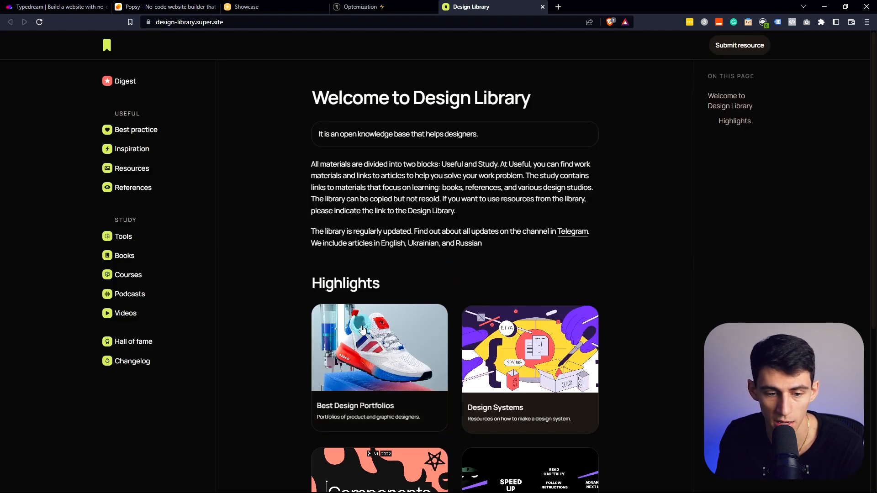
left_click(383, 6)
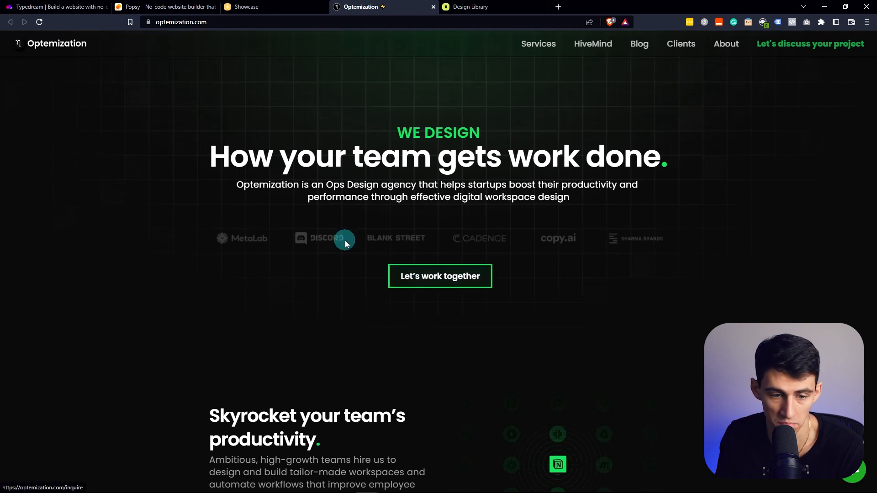
left_click(492, 6)
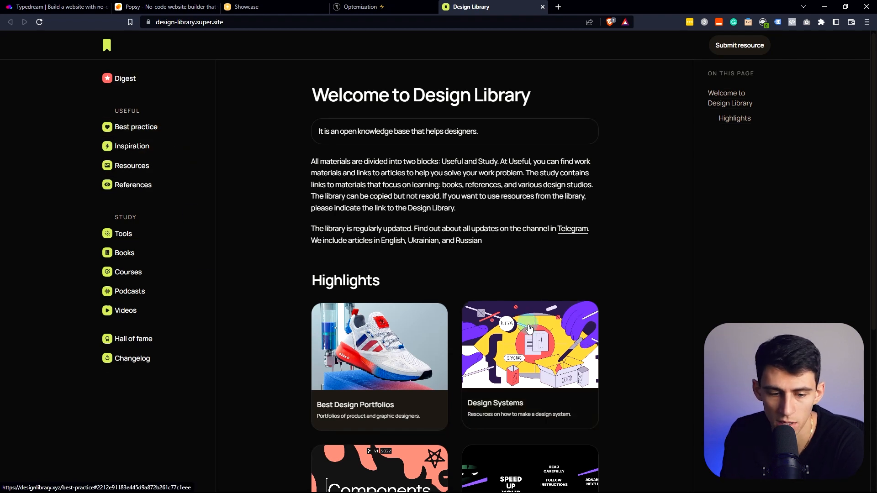
scroll("down", 3)
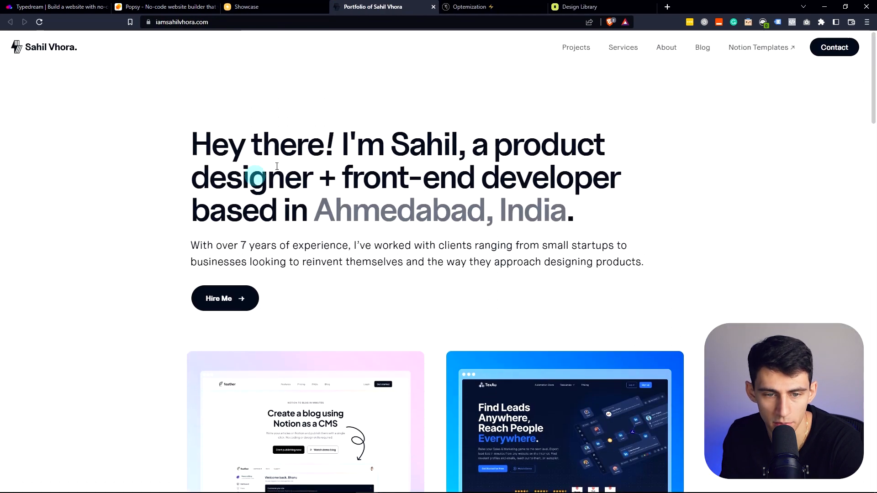
scroll("down", 3)
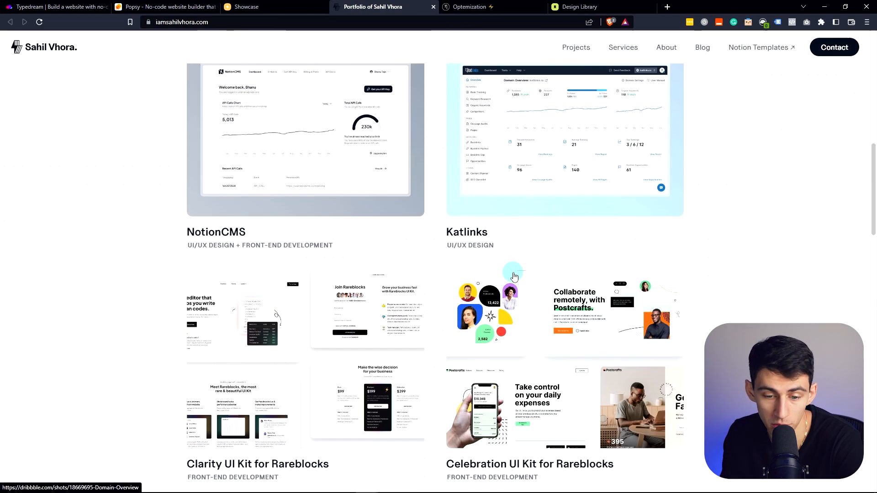
scroll("up", 3)
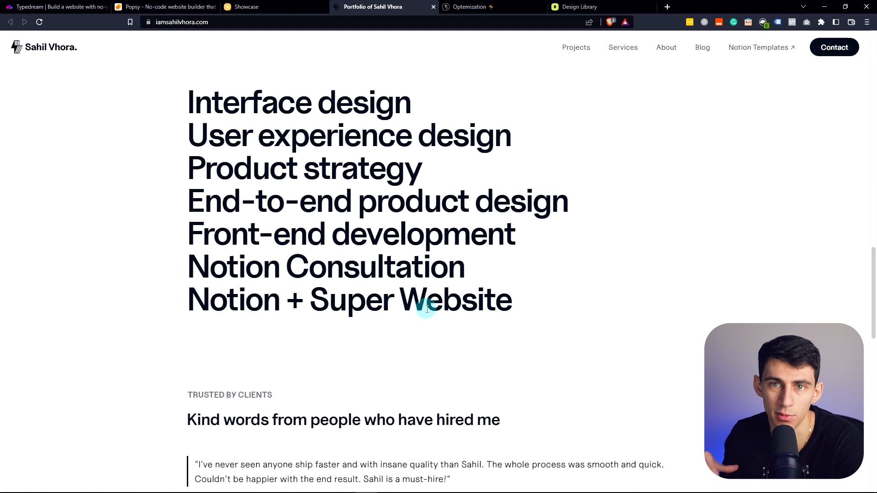
mouse_move(466, 42)
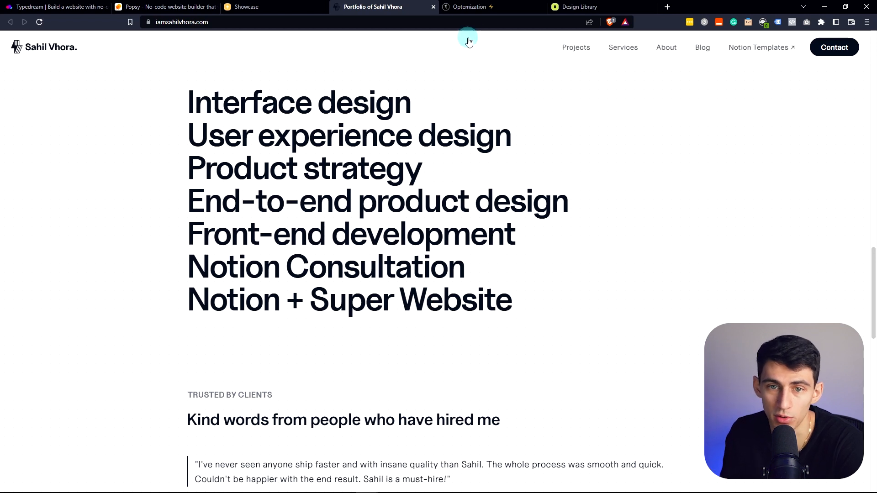
- Show Super's Free, Personal ($12/mo) and Pro ($28/mo) pricing, then move to the Popsy tab
left_click(246, 7)
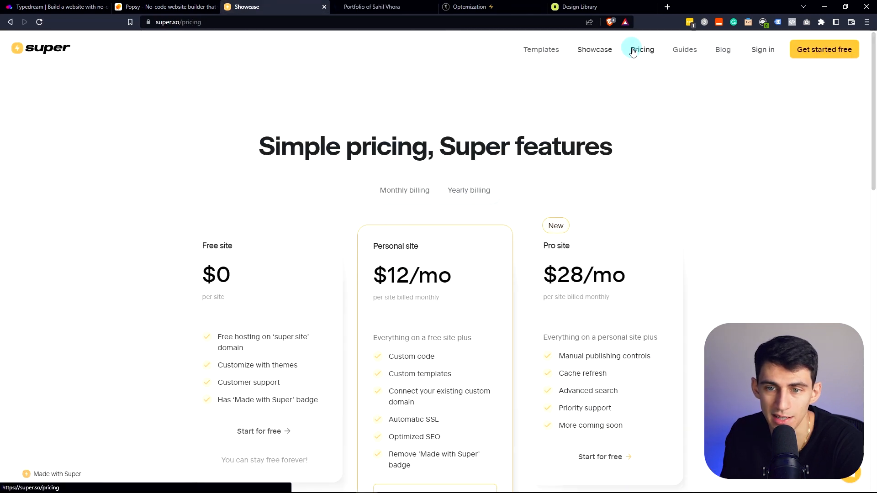
left_click(641, 50)
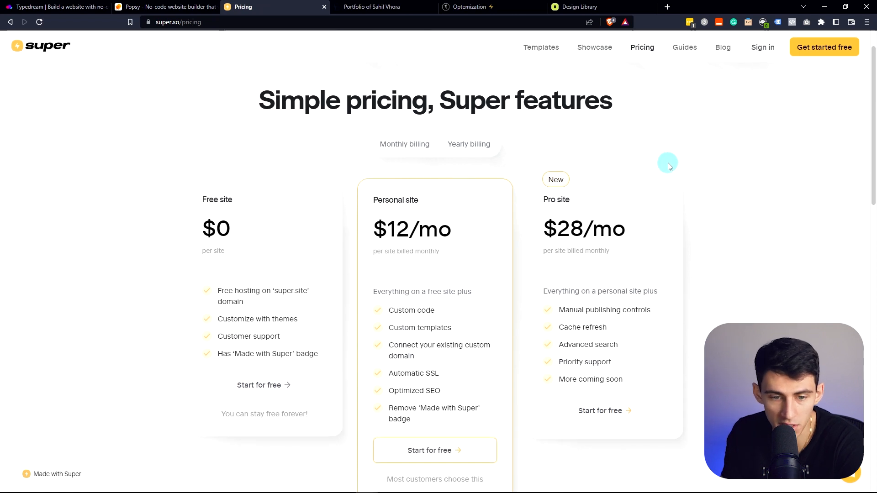
left_click(582, 6)
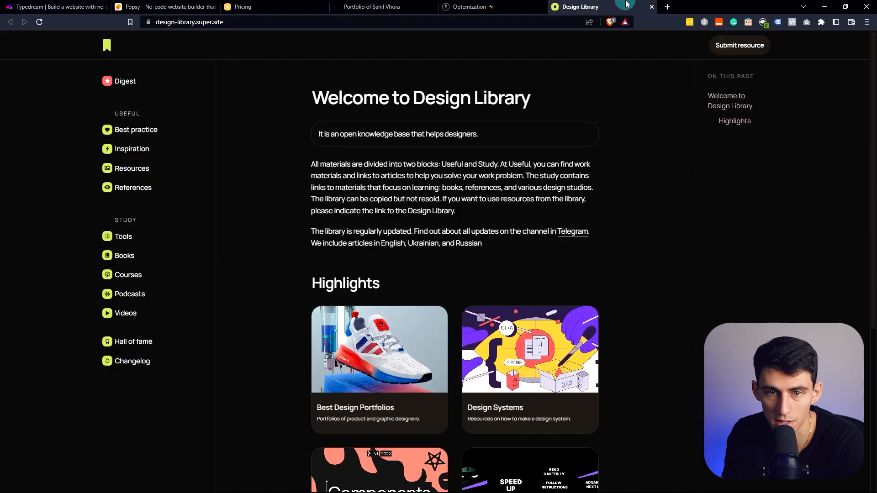
left_click(241, 6)
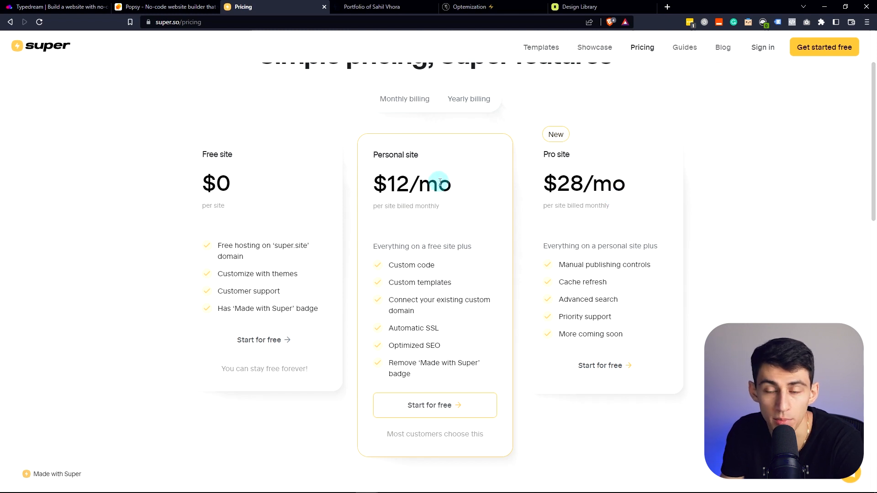
left_click(165, 6)
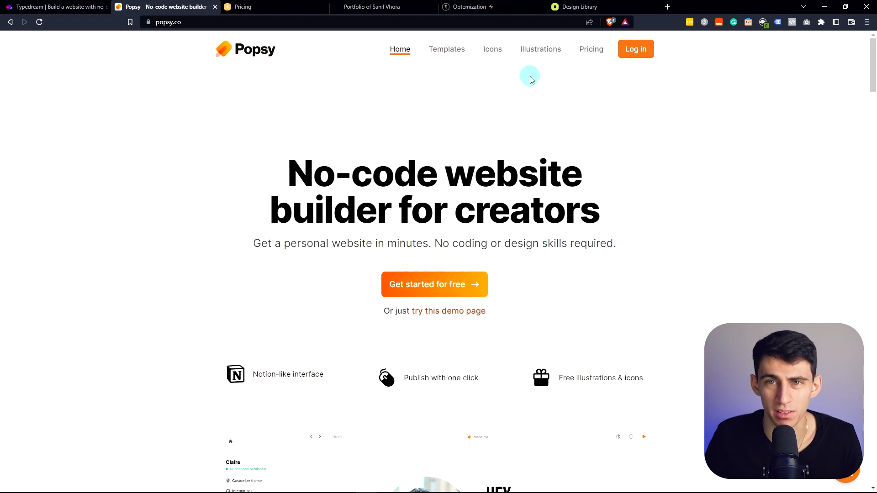
- Return to Popsy's main page and go to its website templates gallery
left_click(592, 49)
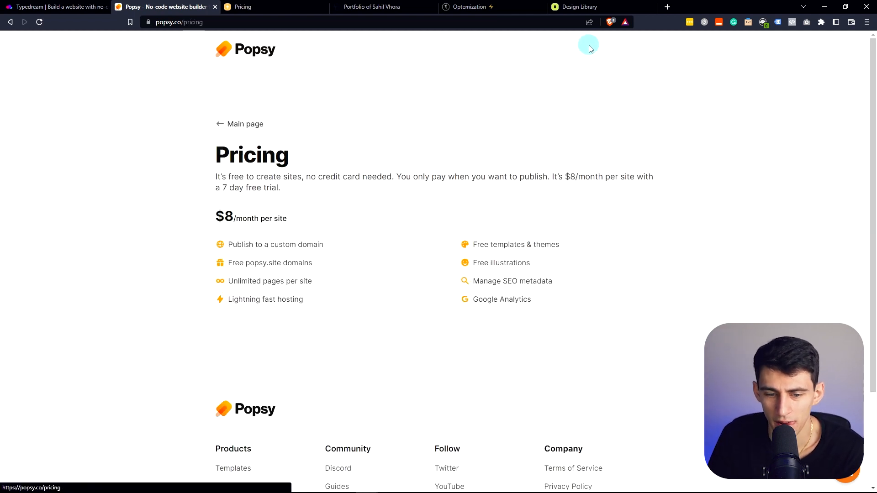
scroll("down", 3)
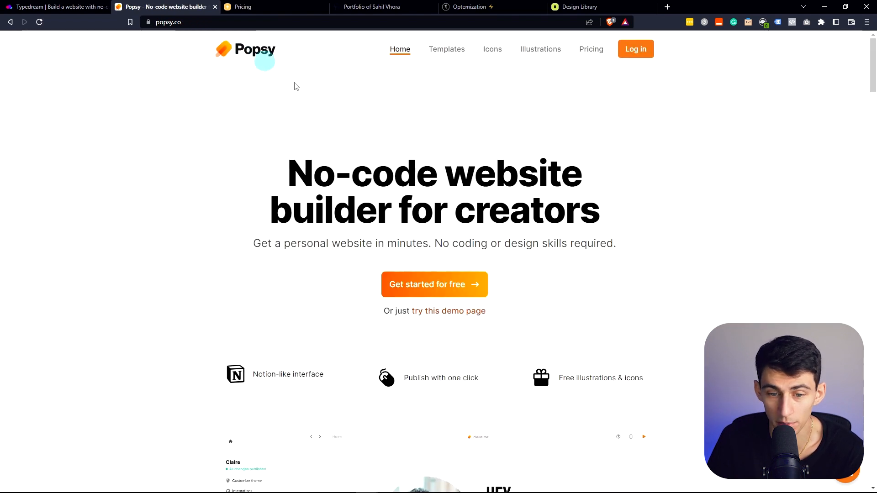
left_click(447, 49)
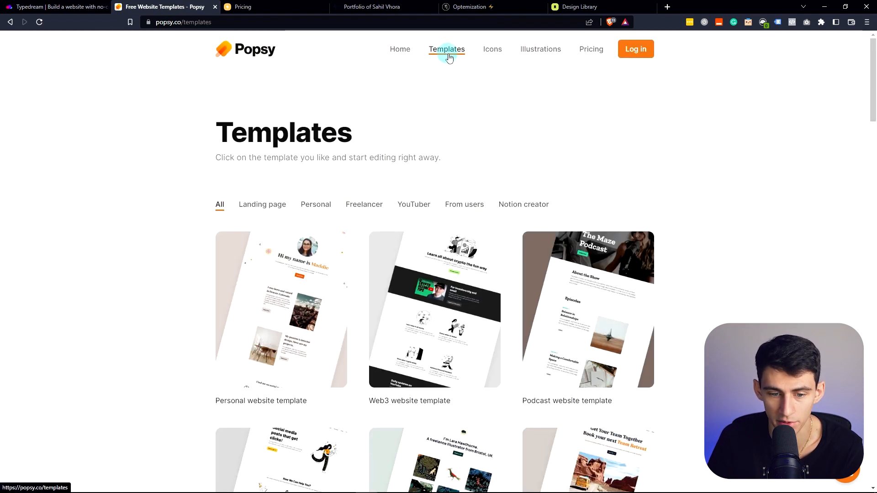
- Open the Web3 website template and its live Coiny demo site
left_click(434, 310)
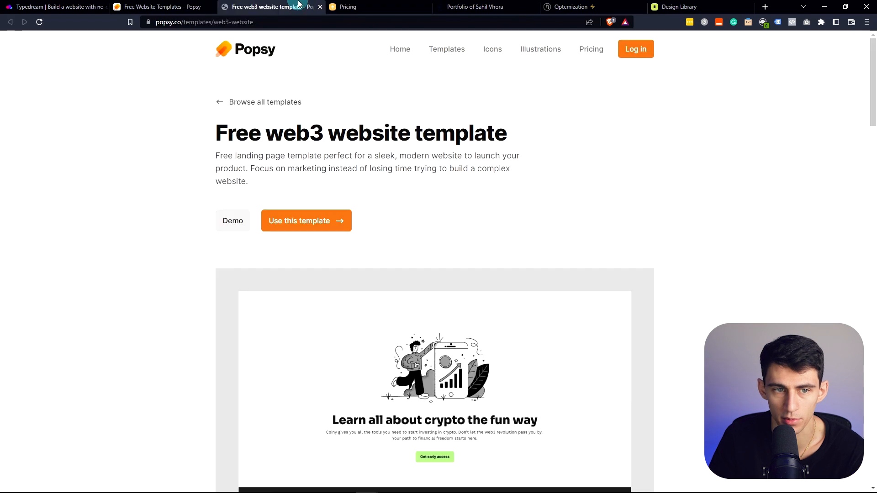
left_click(232, 220)
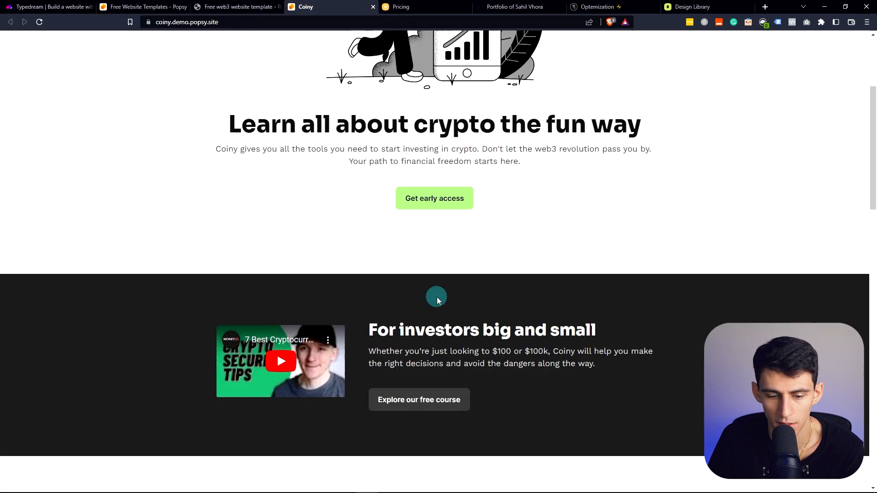
scroll("down", 3)
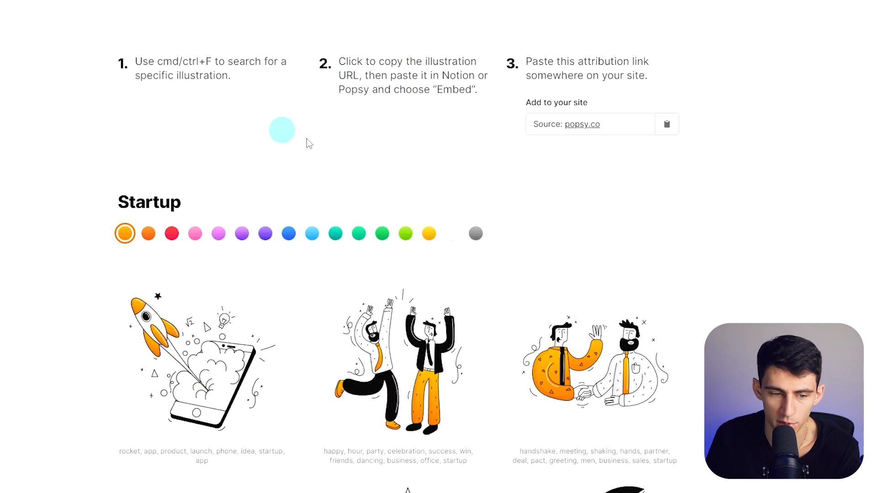
- Browse Popsy's free illustration collections and open the free yoga website template
scroll("down", 3)
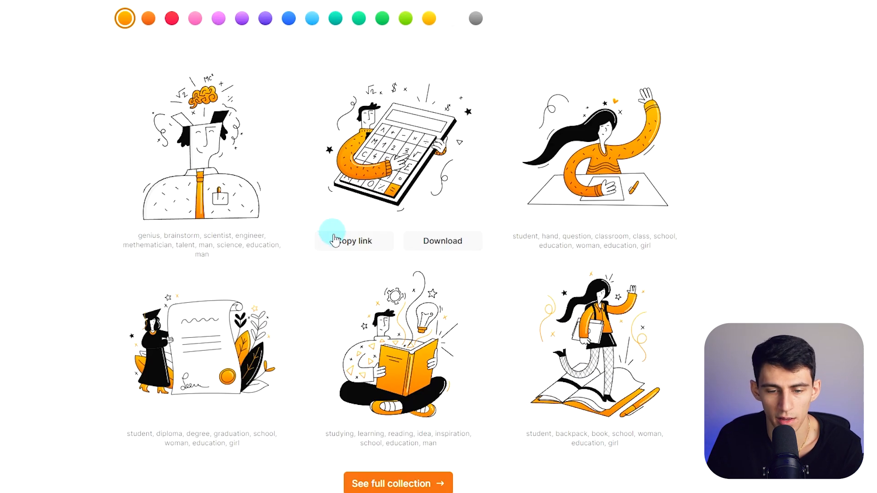
scroll("down", 3)
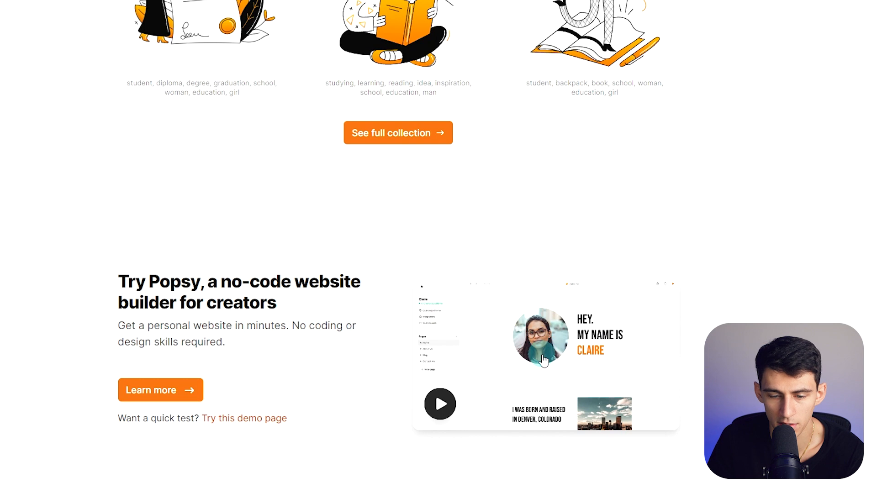
scroll("down", 3)
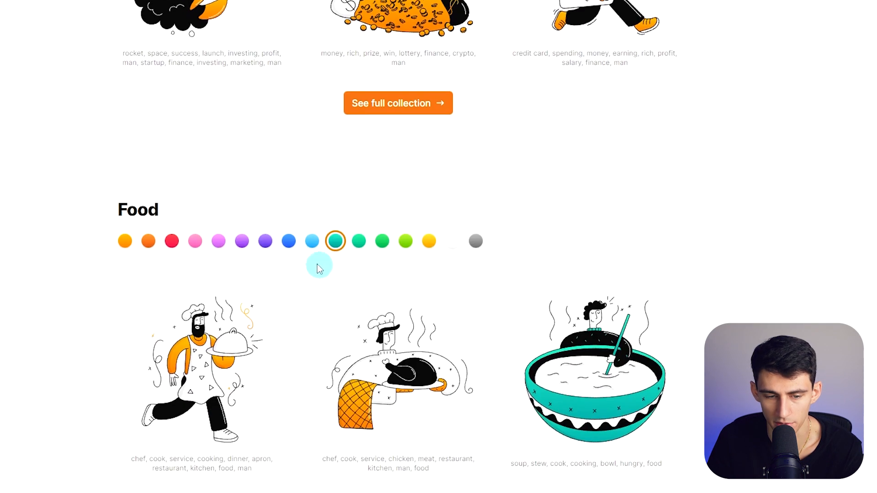
left_click(265, 242)
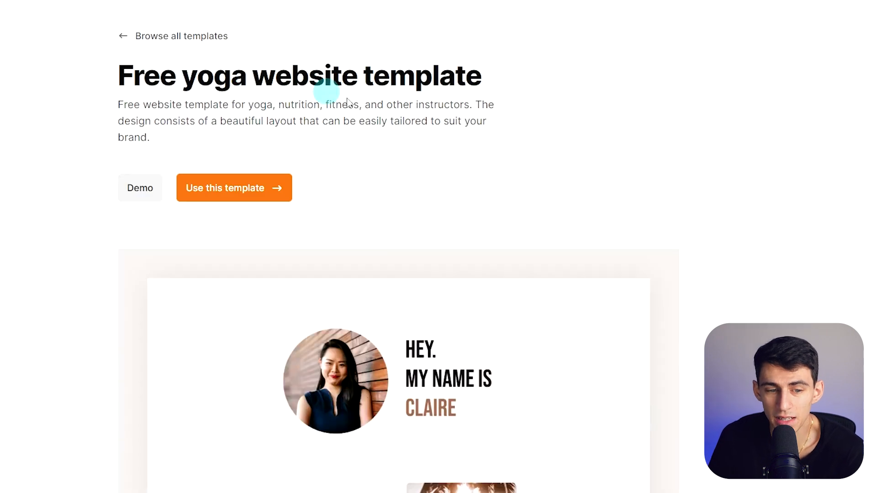
- Open the yoga template's live Claire demo and scroll to its social links and booking section
left_click(140, 187)
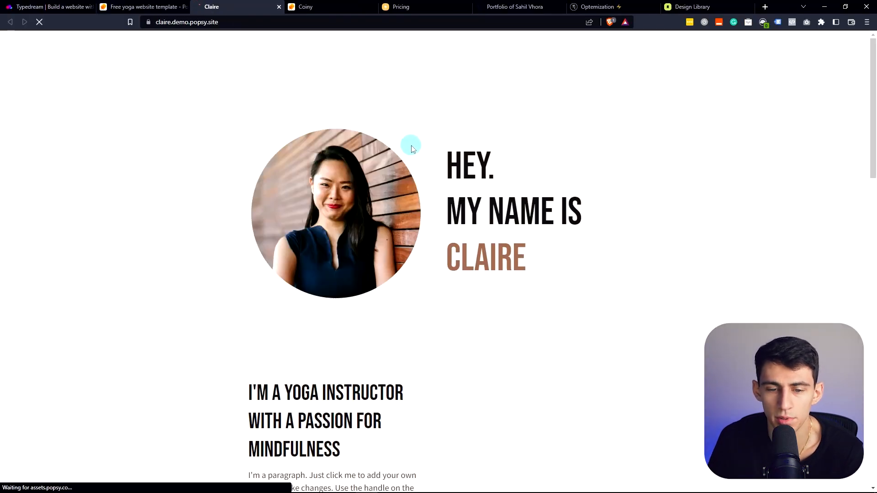
scroll("down", 3)
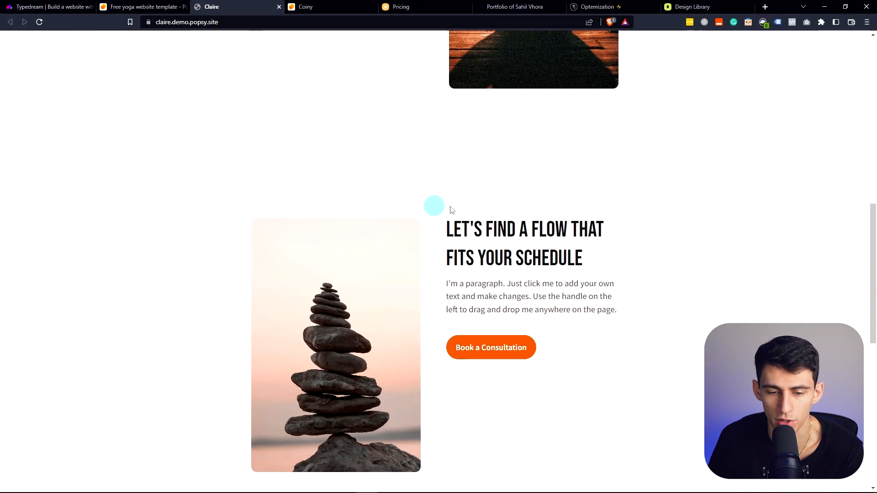
scroll("down", 3)
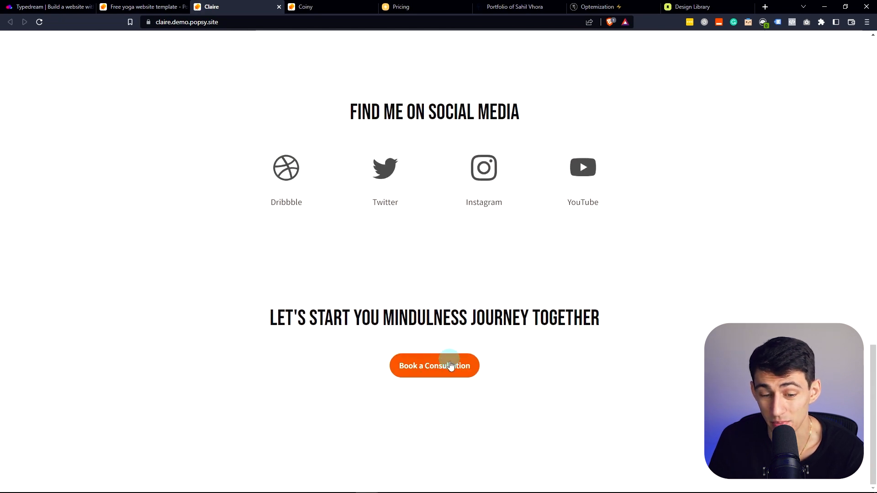
scroll("up", 3)
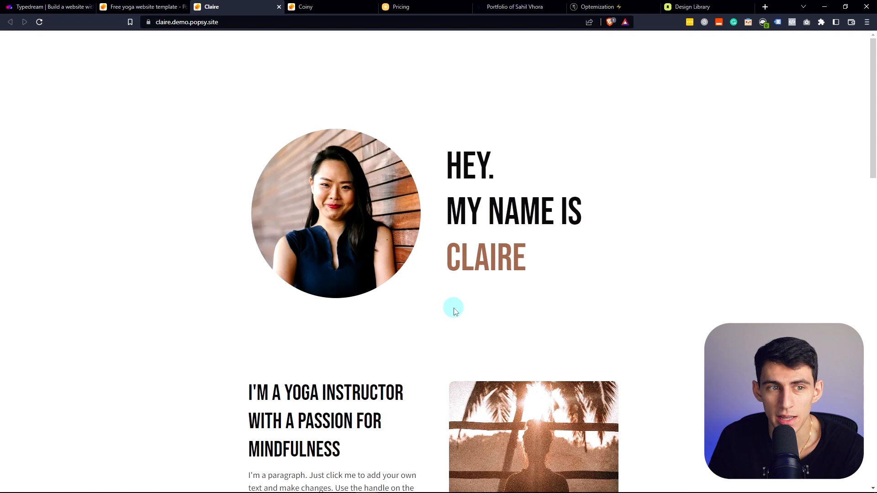
mouse_move(450, 310)
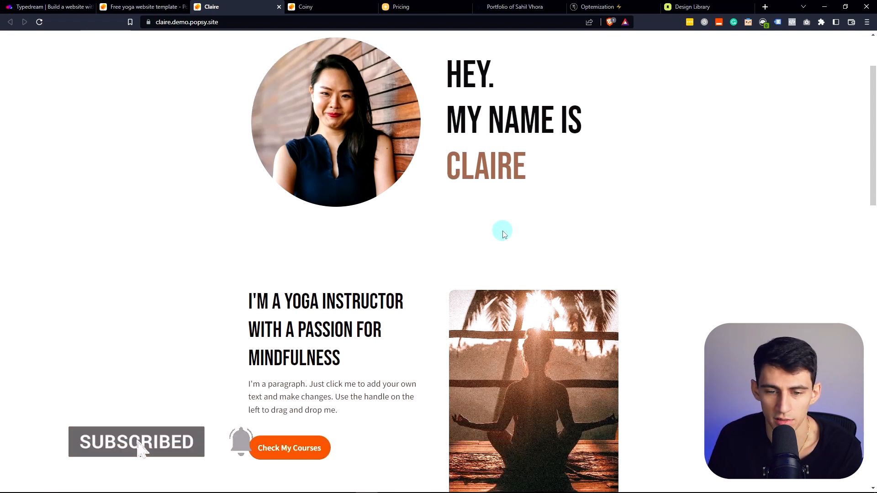
scroll("down", 3)
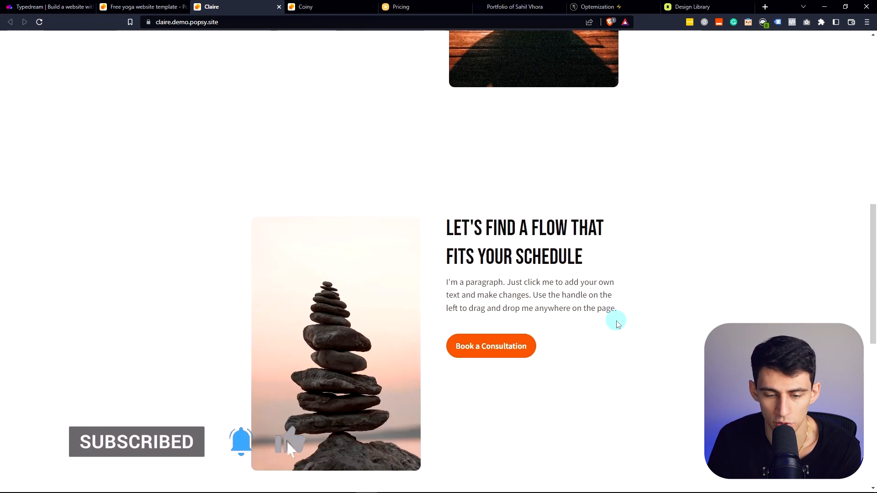
scroll("down", 3)
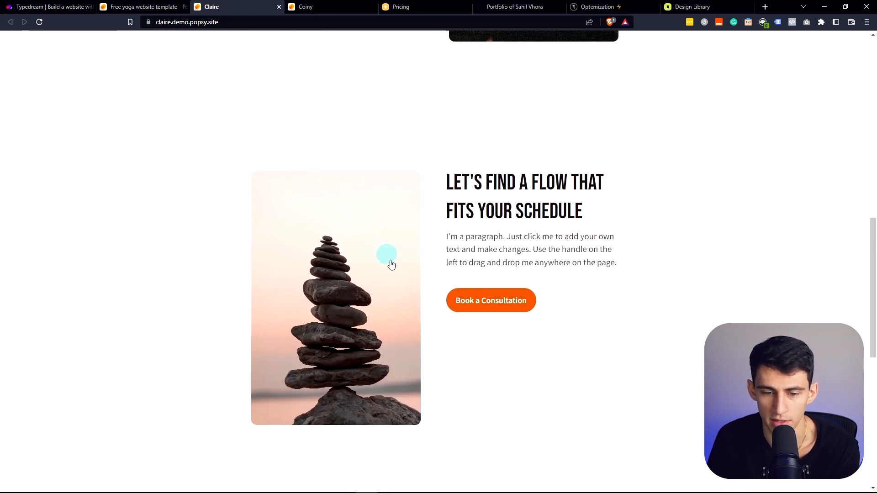
left_click(142, 7)
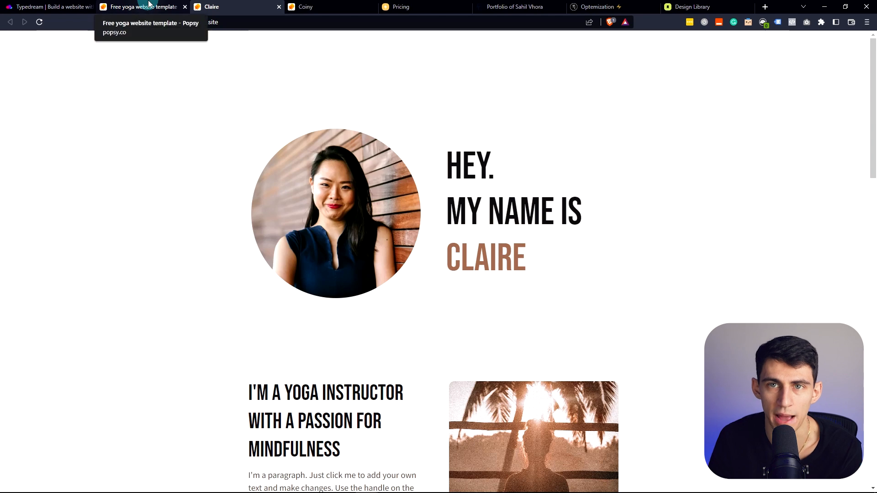
- Review Typedream's Free, Launch ($12/mo) and Pro ($20/mo) plans, then scroll the homepage features
left_click(47, 6)
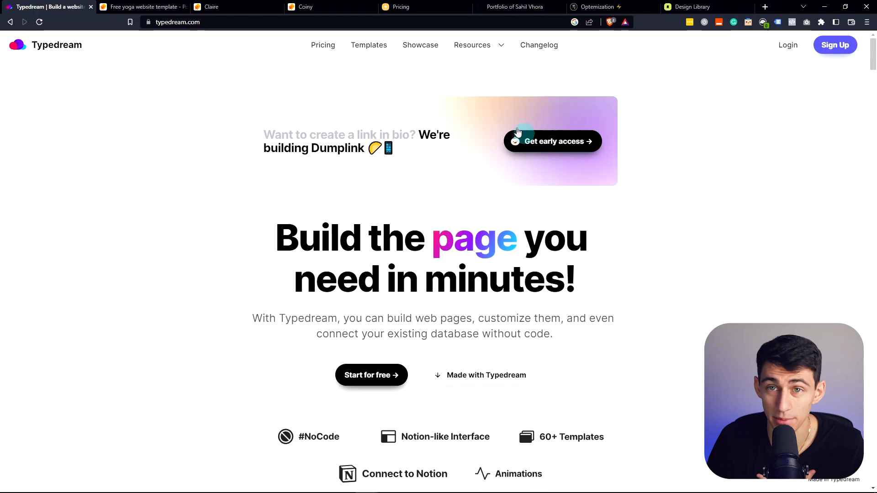
left_click(323, 45)
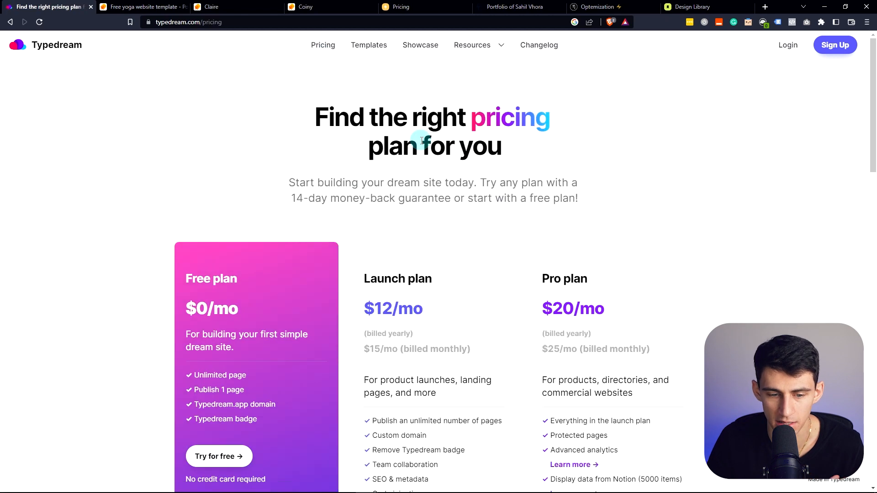
scroll("down", 3)
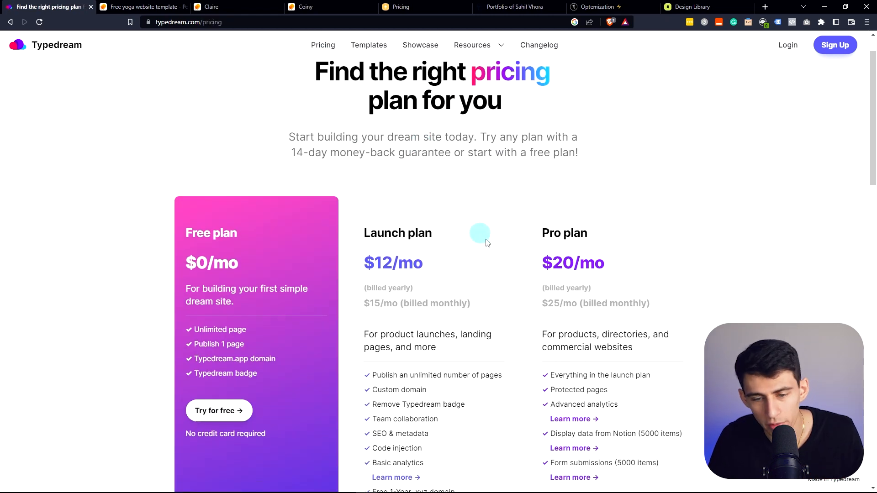
scroll("down", 3)
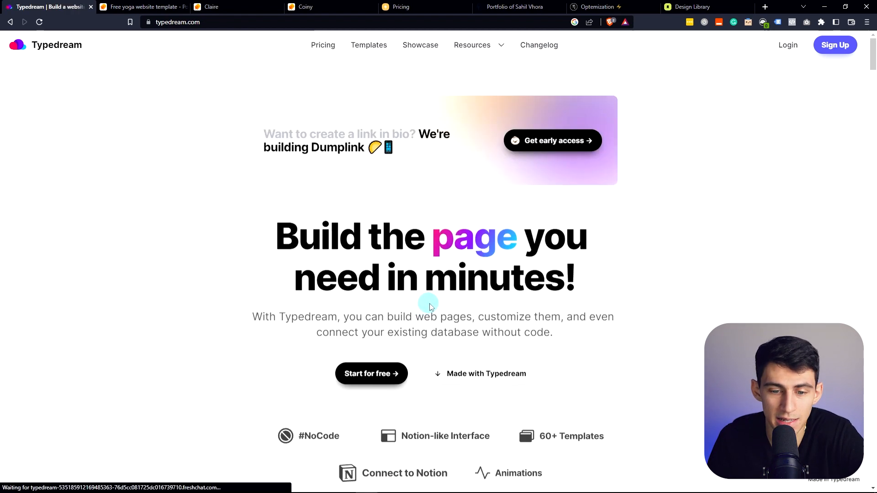
scroll("down", 3)
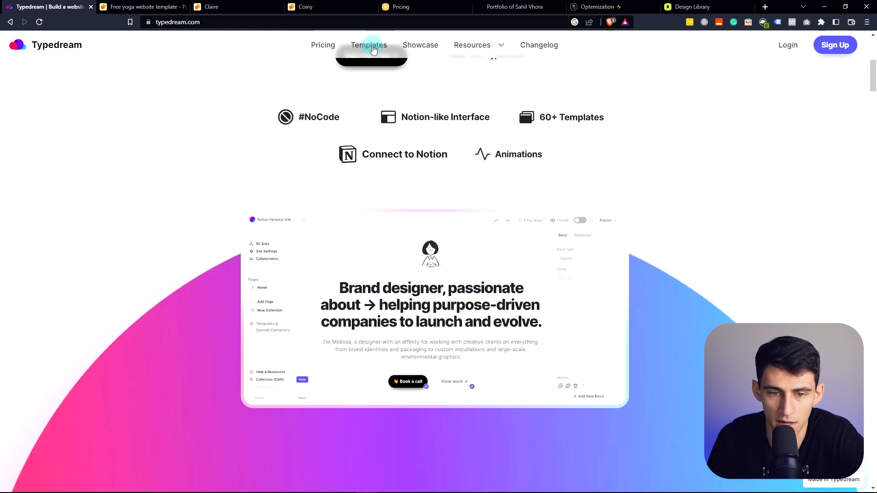
- From Typedream's templates gallery, preview the Brooklyn personal template down to its contact footer
left_click(368, 45)
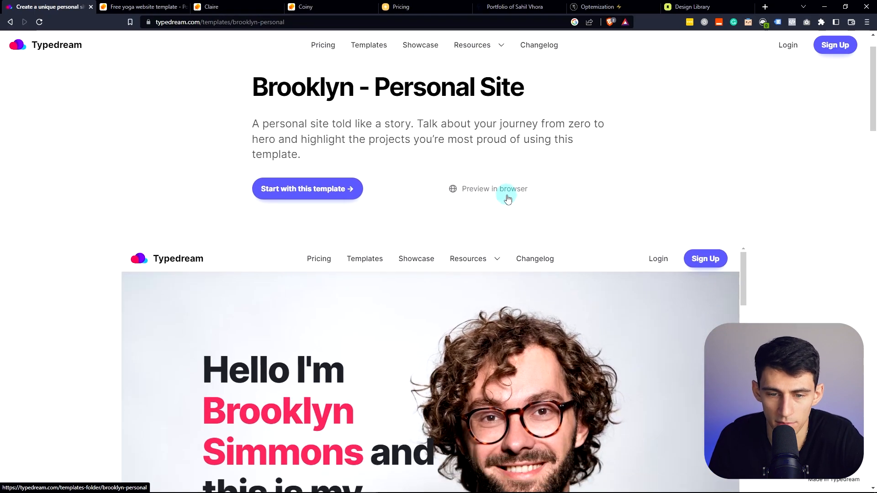
left_click(495, 188)
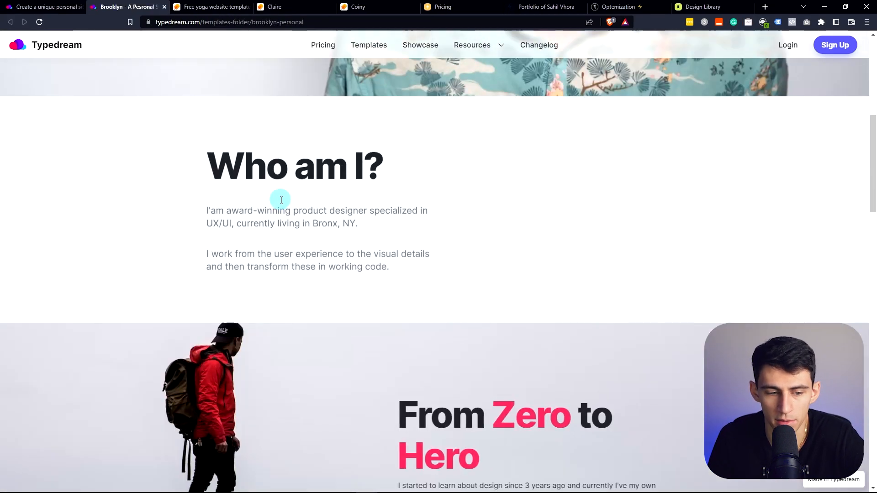
scroll("down", 3)
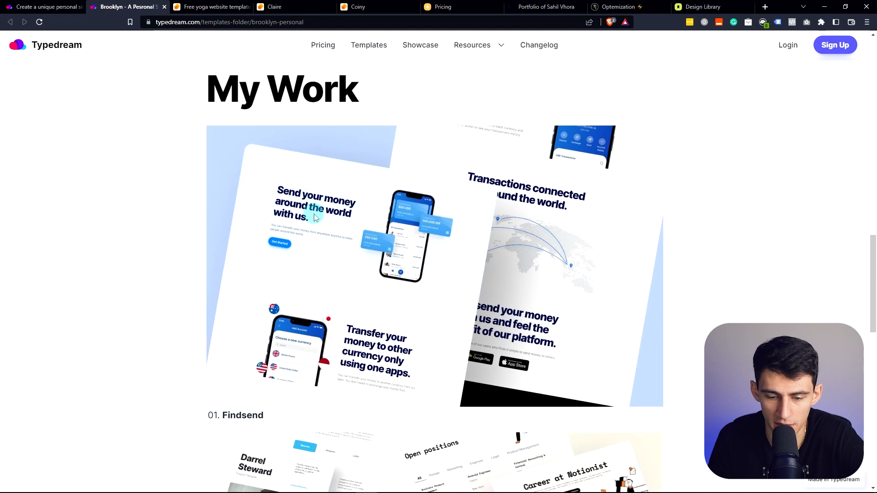
scroll("down", 3)
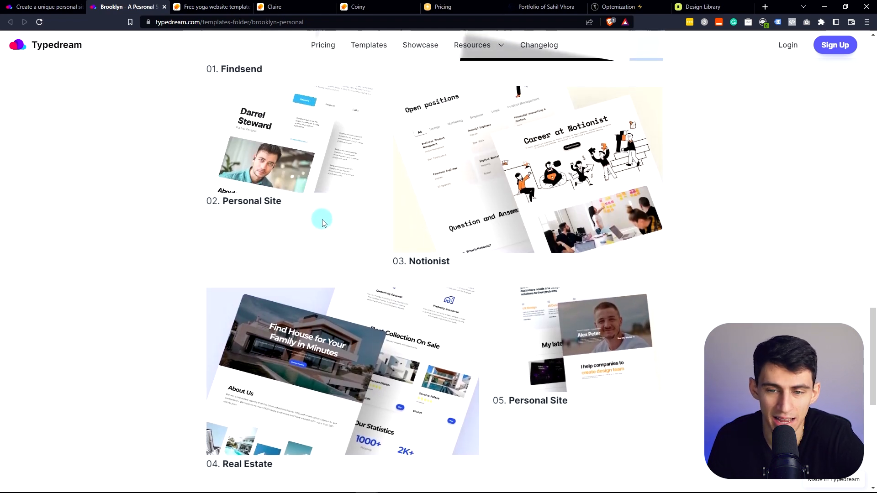
scroll("down", 3)
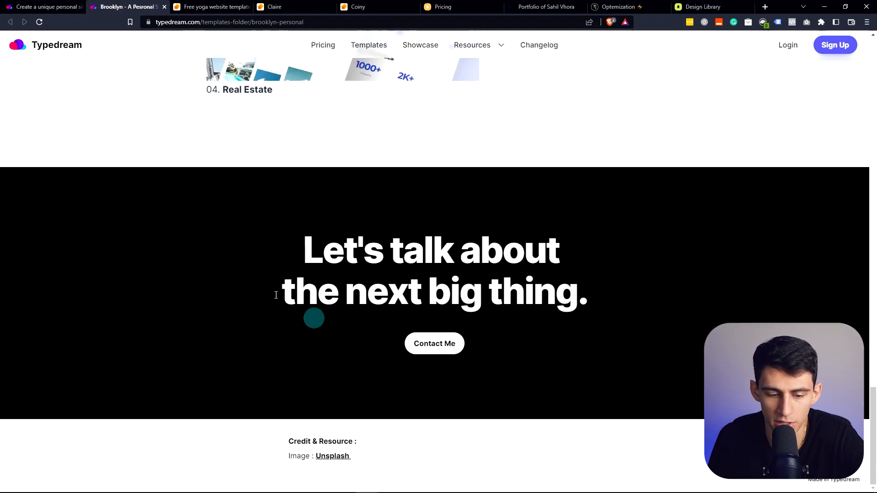
- Open Guide & Tutorials from the Resources menu, scroll the docs and select the page address
left_click(368, 46)
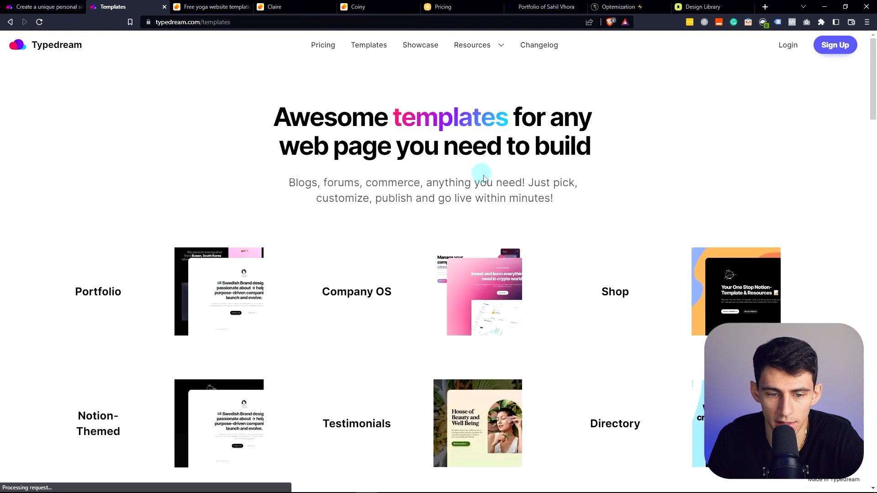
left_click(471, 45)
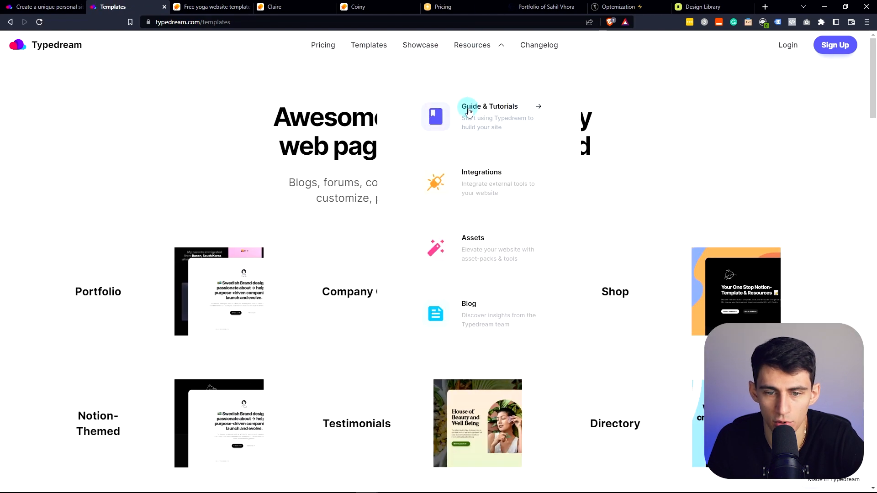
left_click(489, 106)
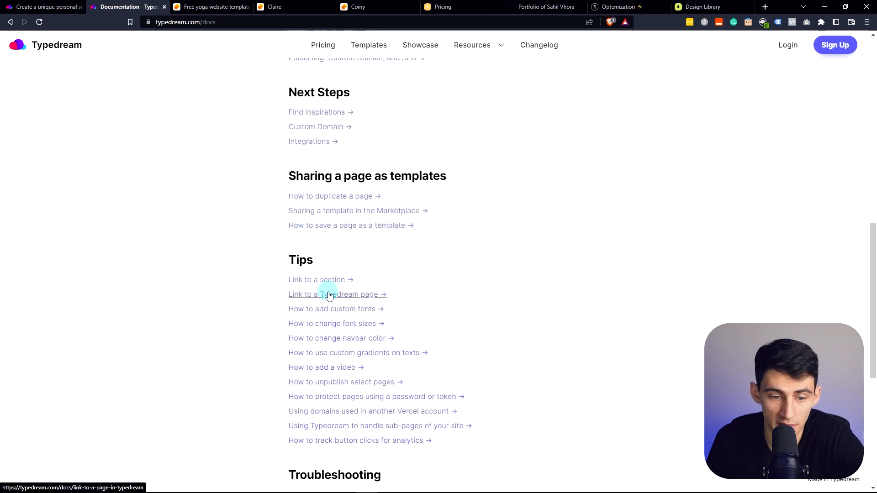
scroll("down", 3)
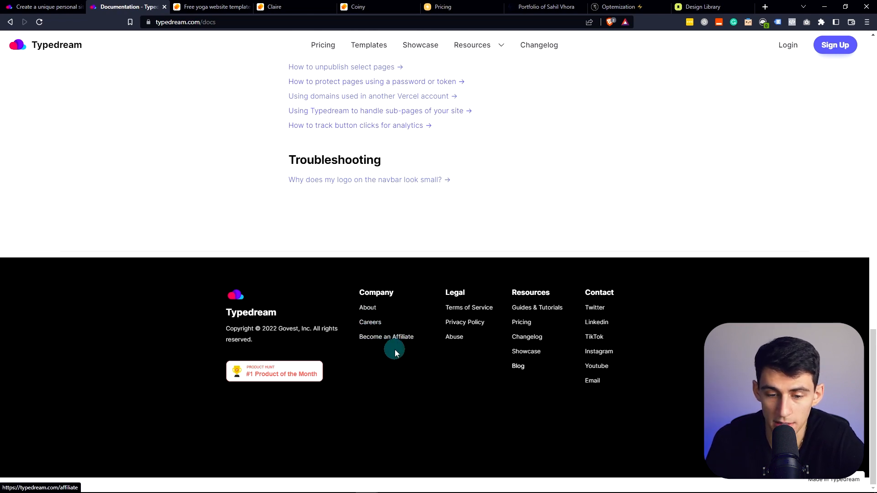
left_click(186, 22)
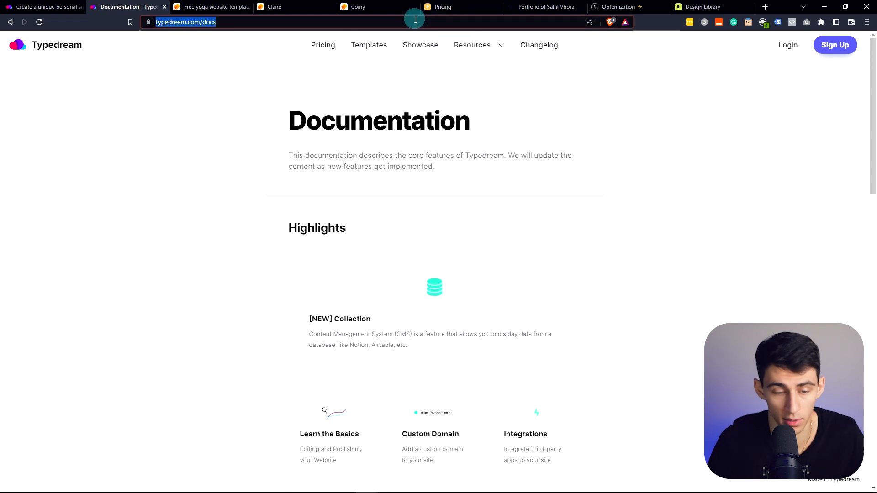
mouse_move(392, 54)
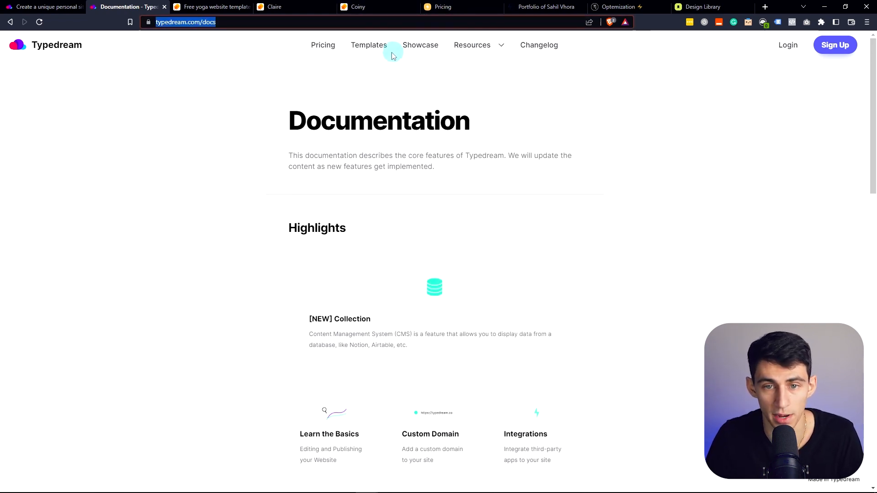
- Show Typedream's Free, Launch and Pro pricing plan cards again
left_click(322, 44)
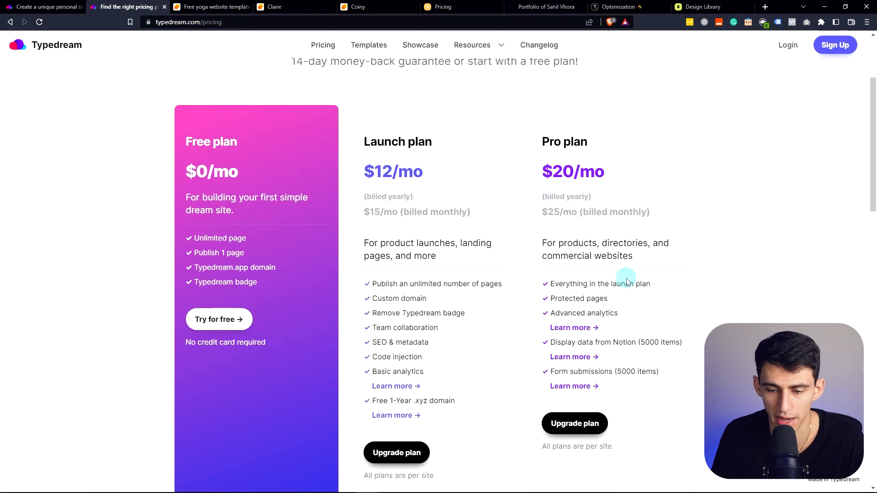
scroll("down", 3)
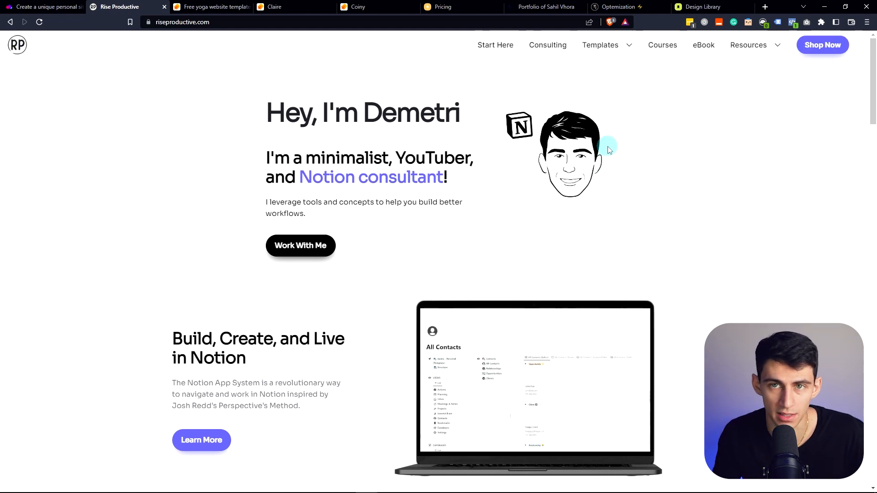
- Scroll the Rise Productive homepage down to its free Notion Beginner Bundle offer
scroll("down", 3)
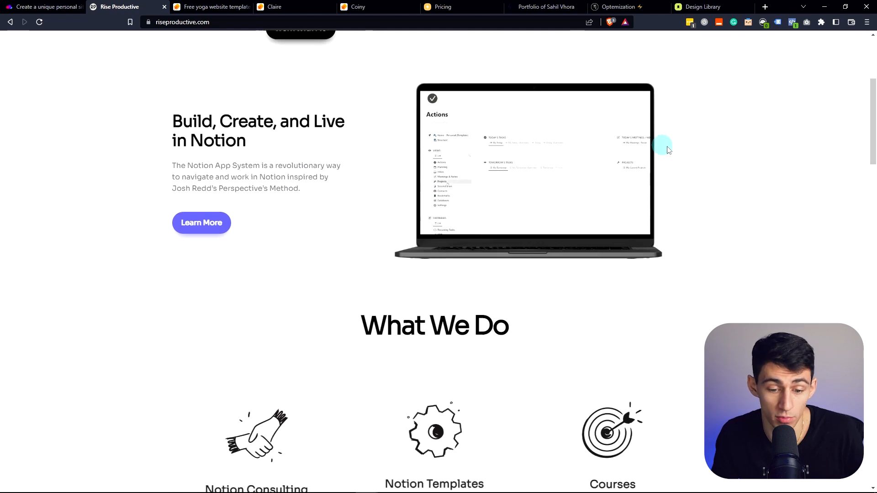
scroll("down", 3)
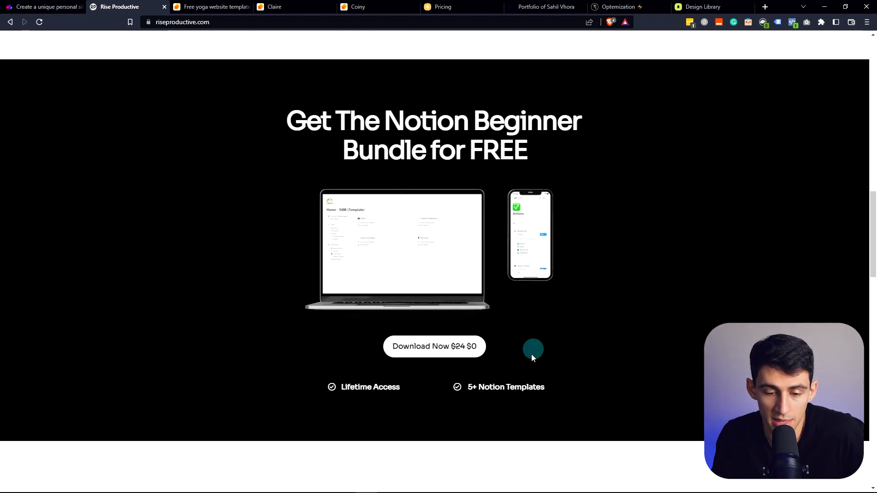
mouse_move(690, 278)
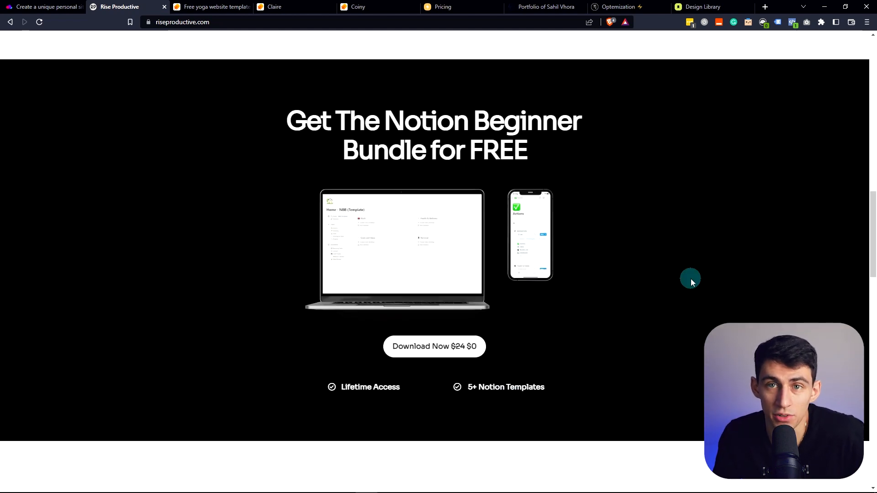
mouse_move(683, 286)
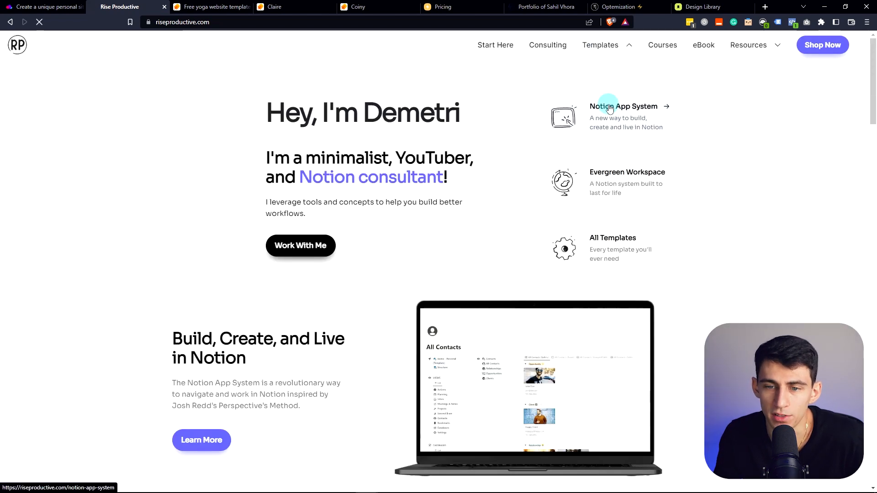
- Open the Notion App System product page and scroll through its pricing tiers to the FAQ
left_click(623, 106)
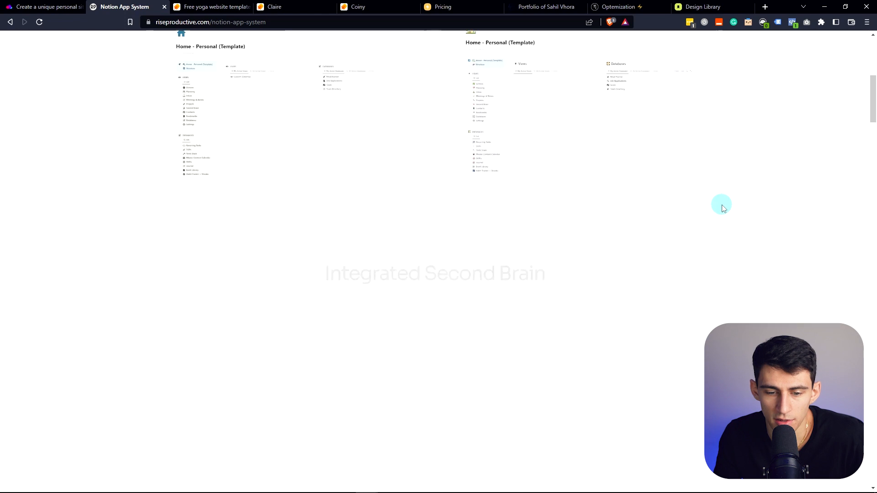
scroll("down", 3)
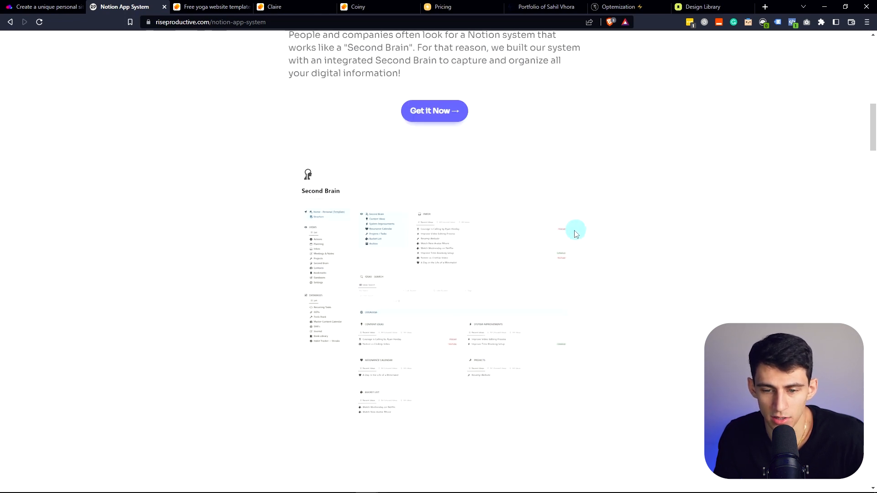
scroll("down", 3)
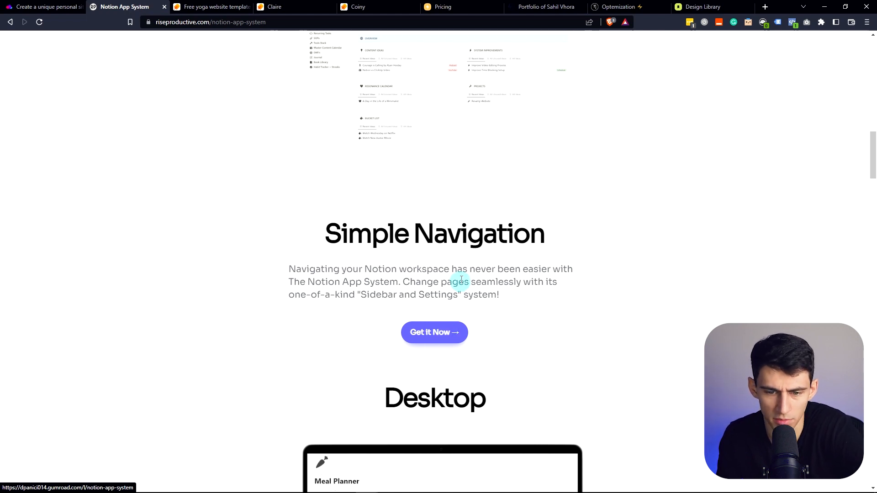
scroll("down", 3)
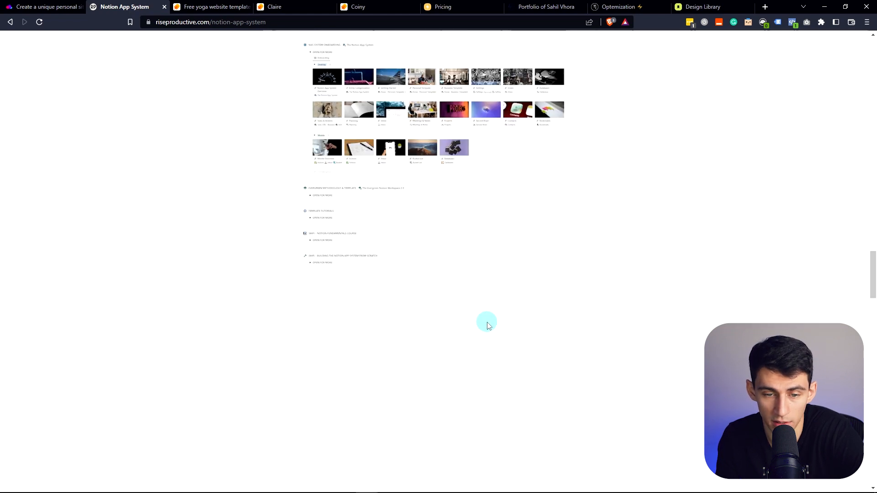
scroll("down", 3)
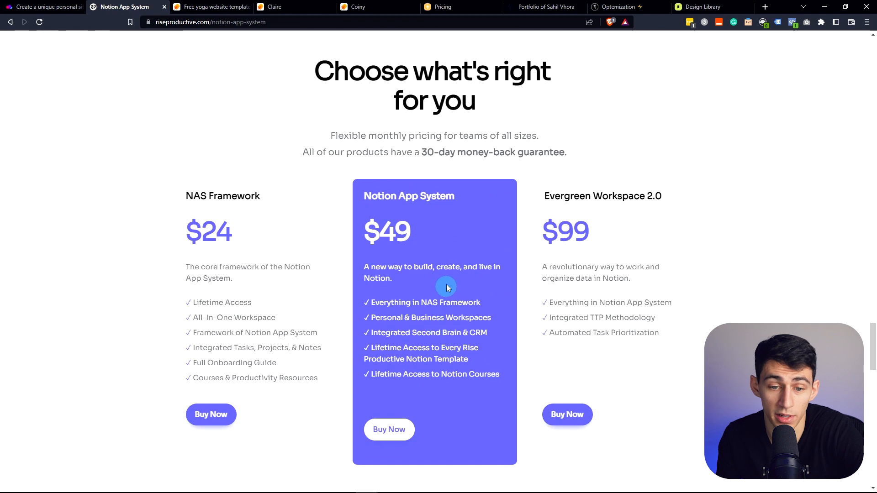
mouse_move(461, 291)
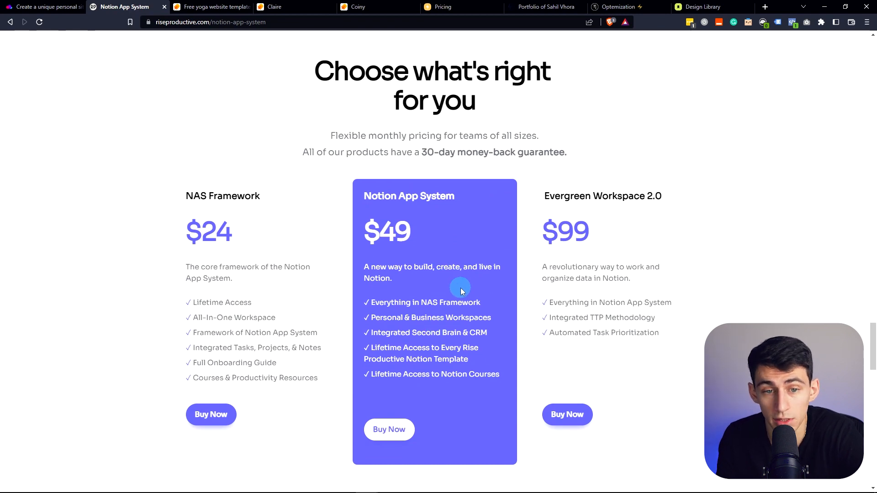
scroll("down", 3)
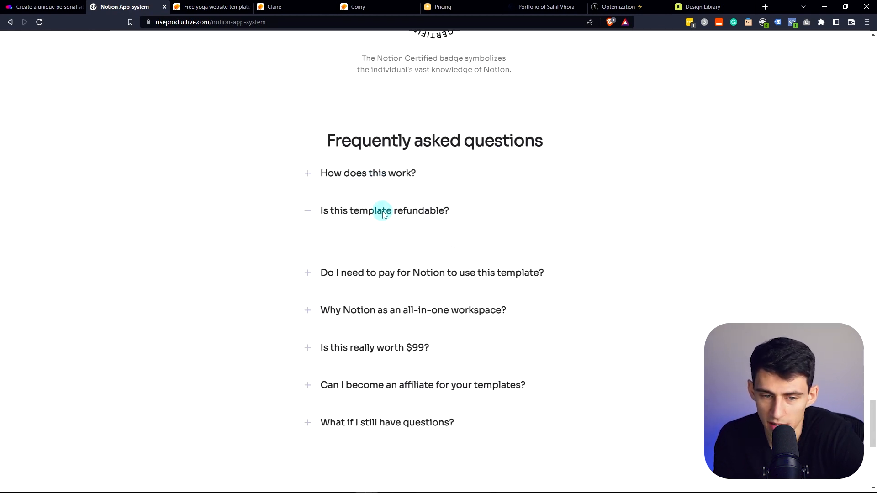
- Expand the 'Do I need to pay for Notion' FAQ answer and scroll to the footer
left_click(432, 248)
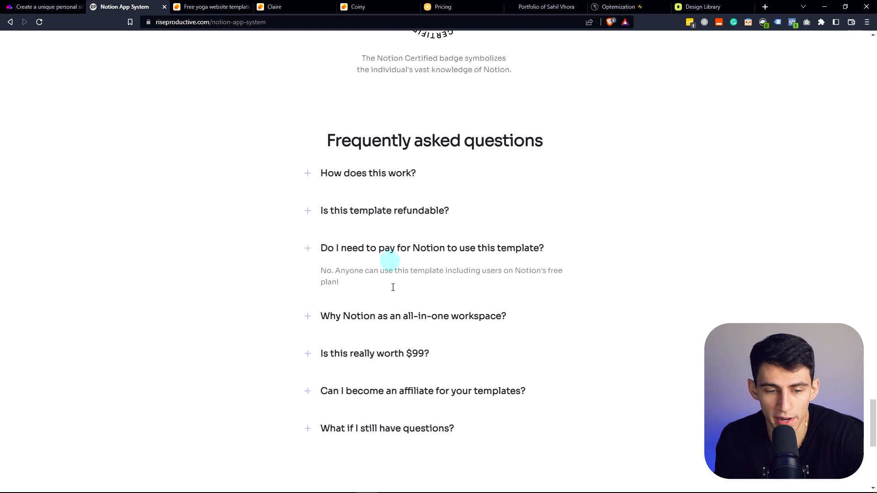
scroll("down", 3)
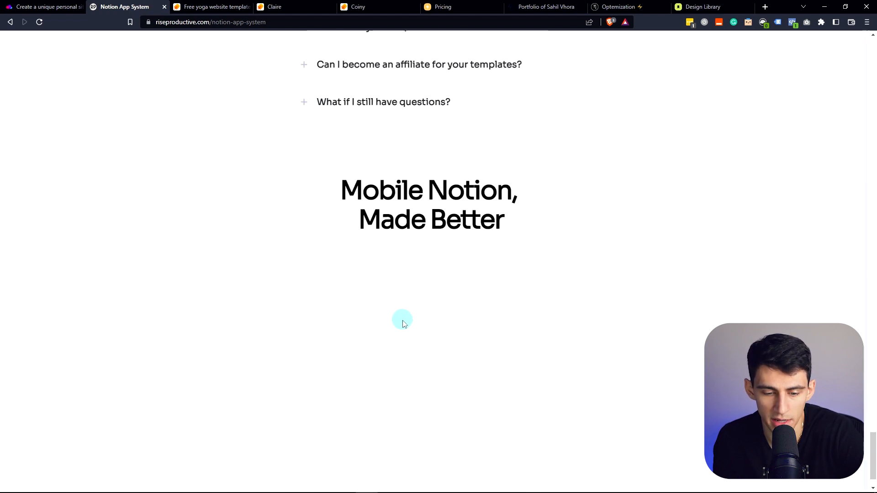
scroll("down", 3)
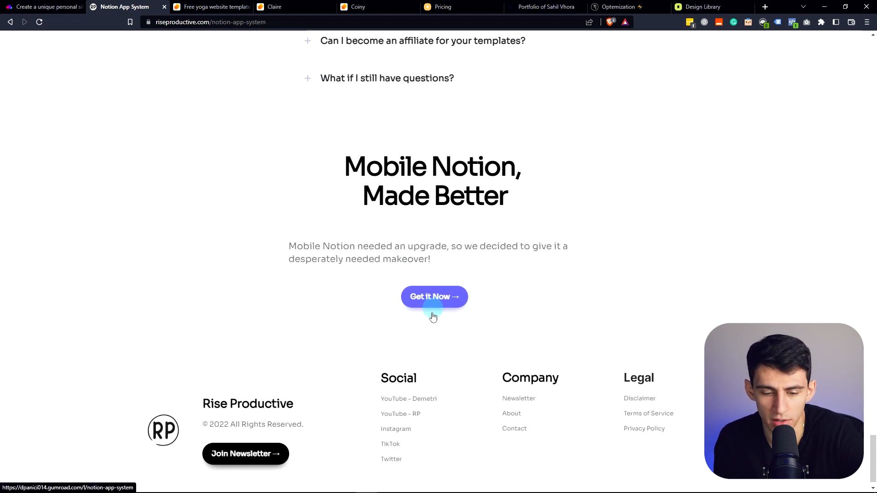